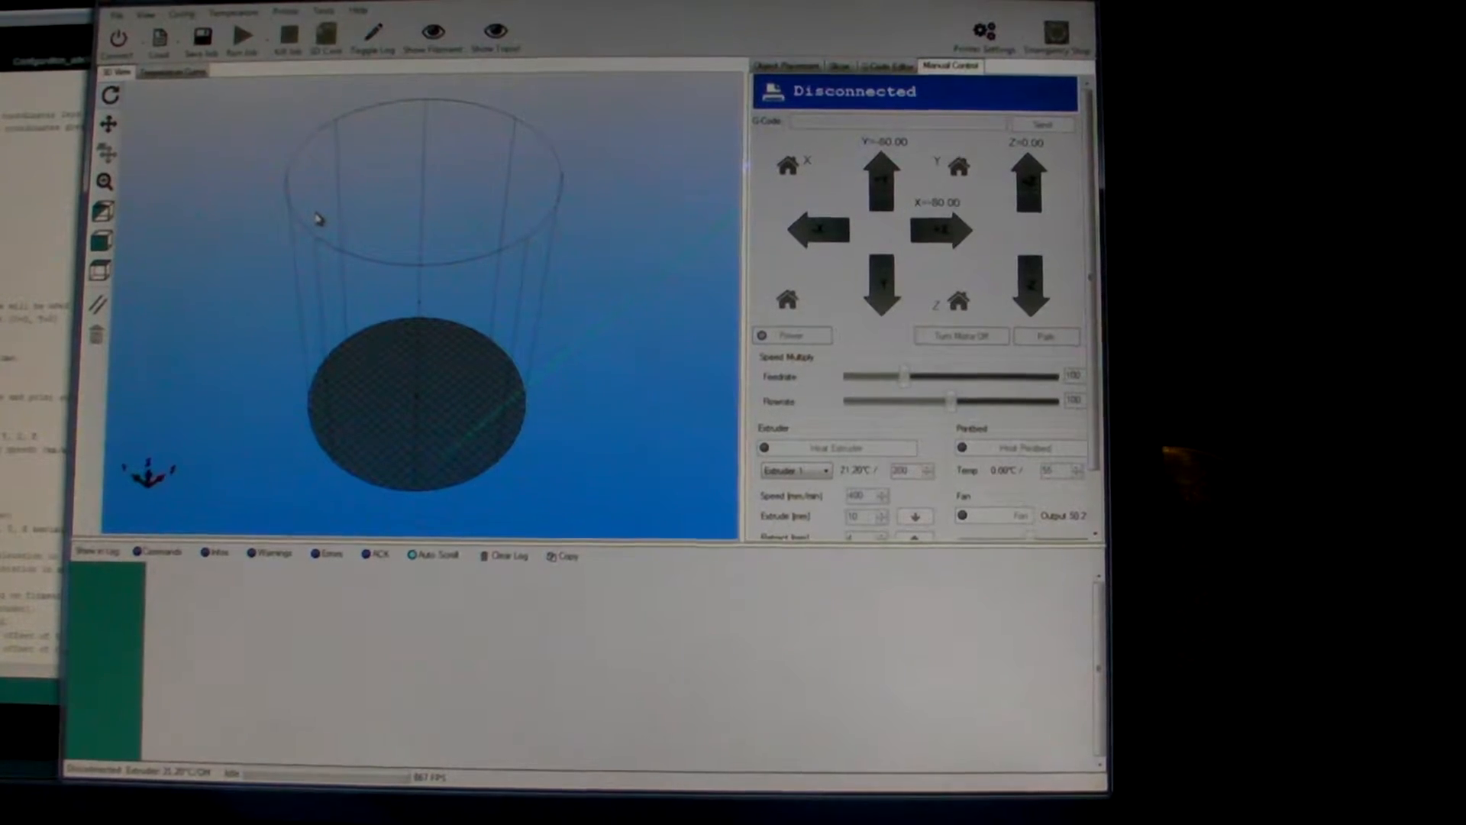
- Bring up the Config menu's list of configuration options
left_click(183, 14)
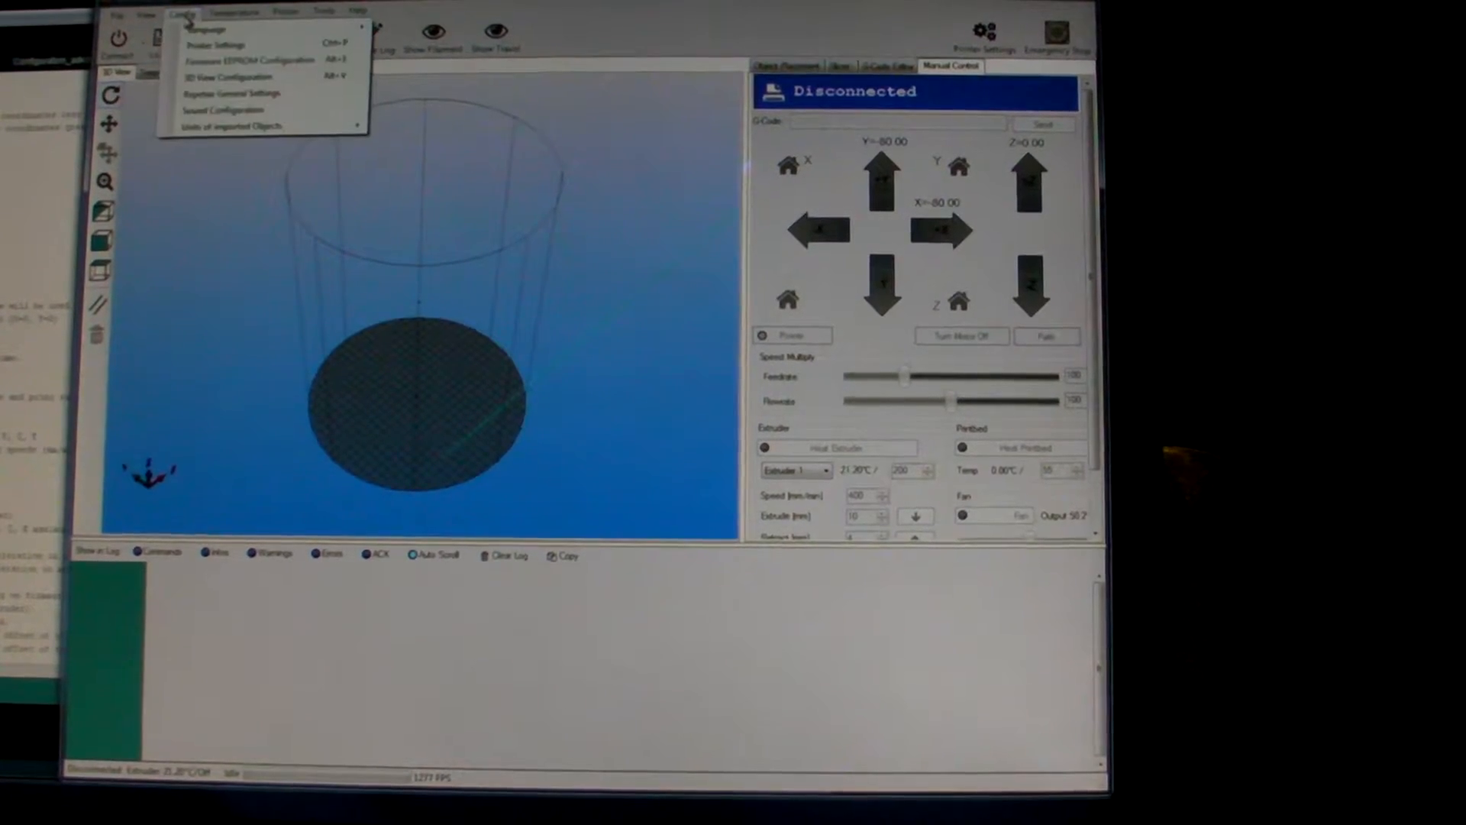
- Bring up Printer Settings and start a profile named Cerberus Pup 170
left_click(215, 44)
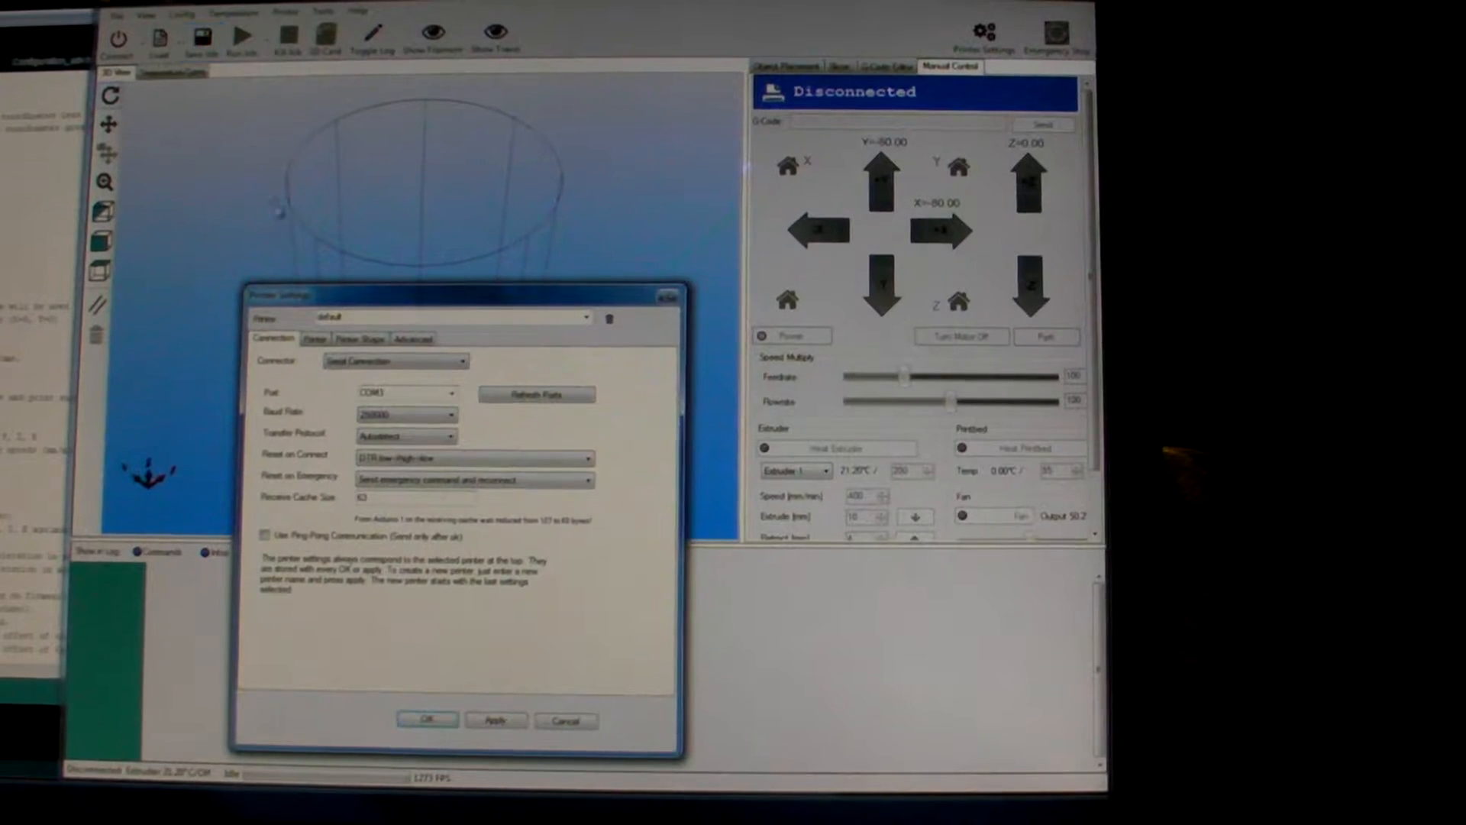
left_click_drag(458, 295, 435, 197)
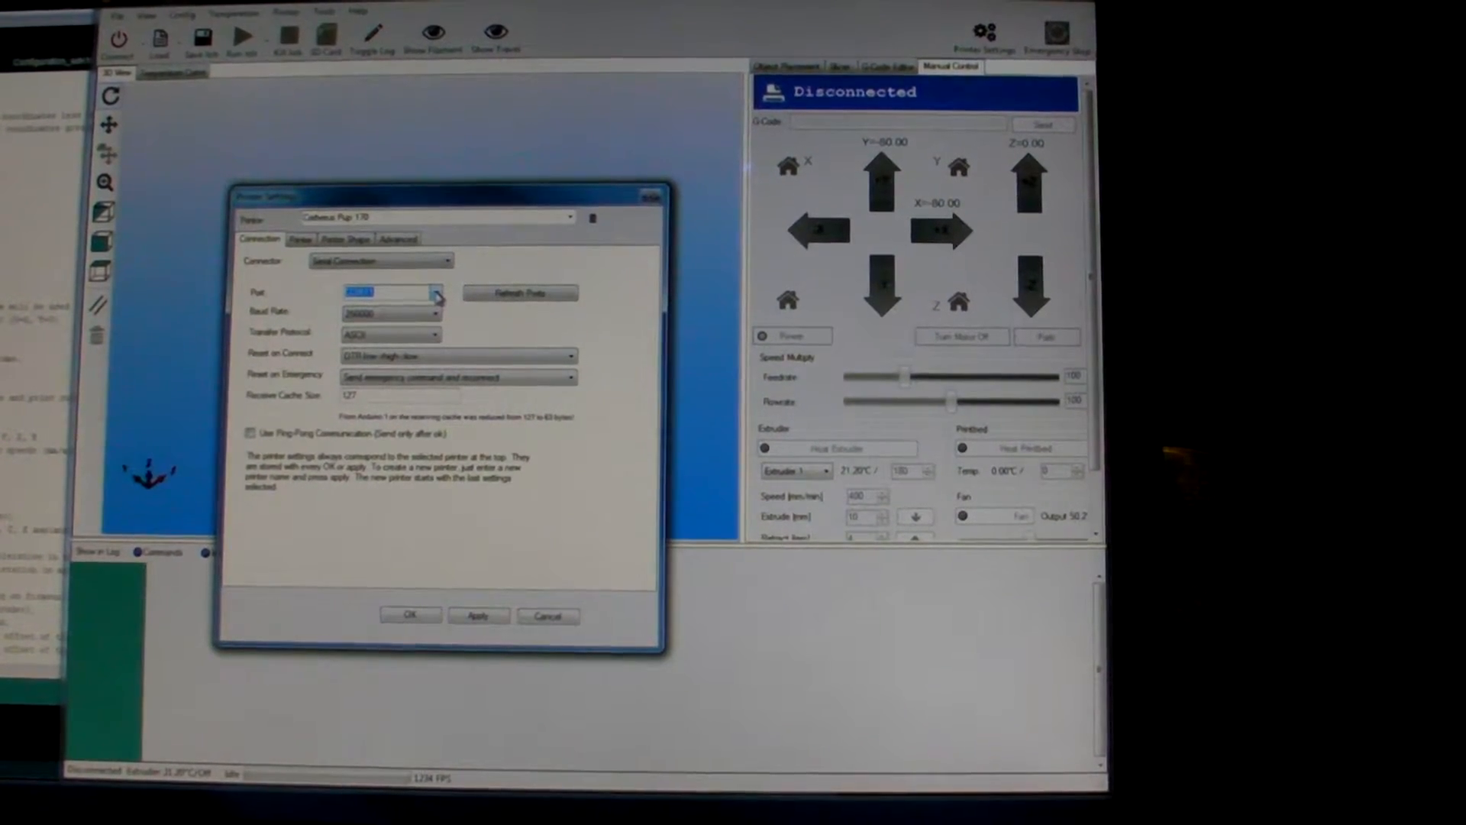
- Set the serial connection port to COM11
left_click(519, 292)
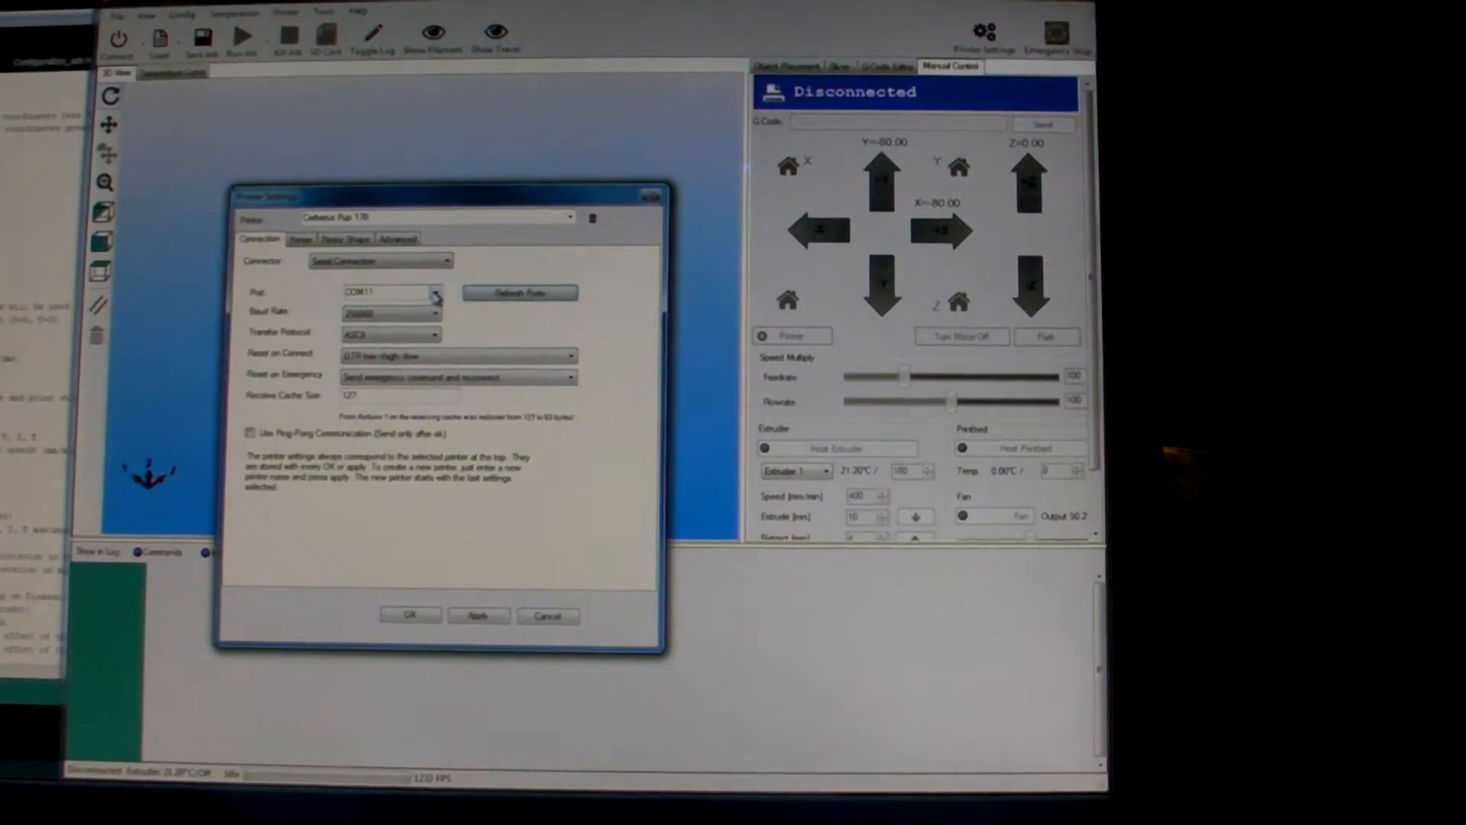
left_click(434, 294)
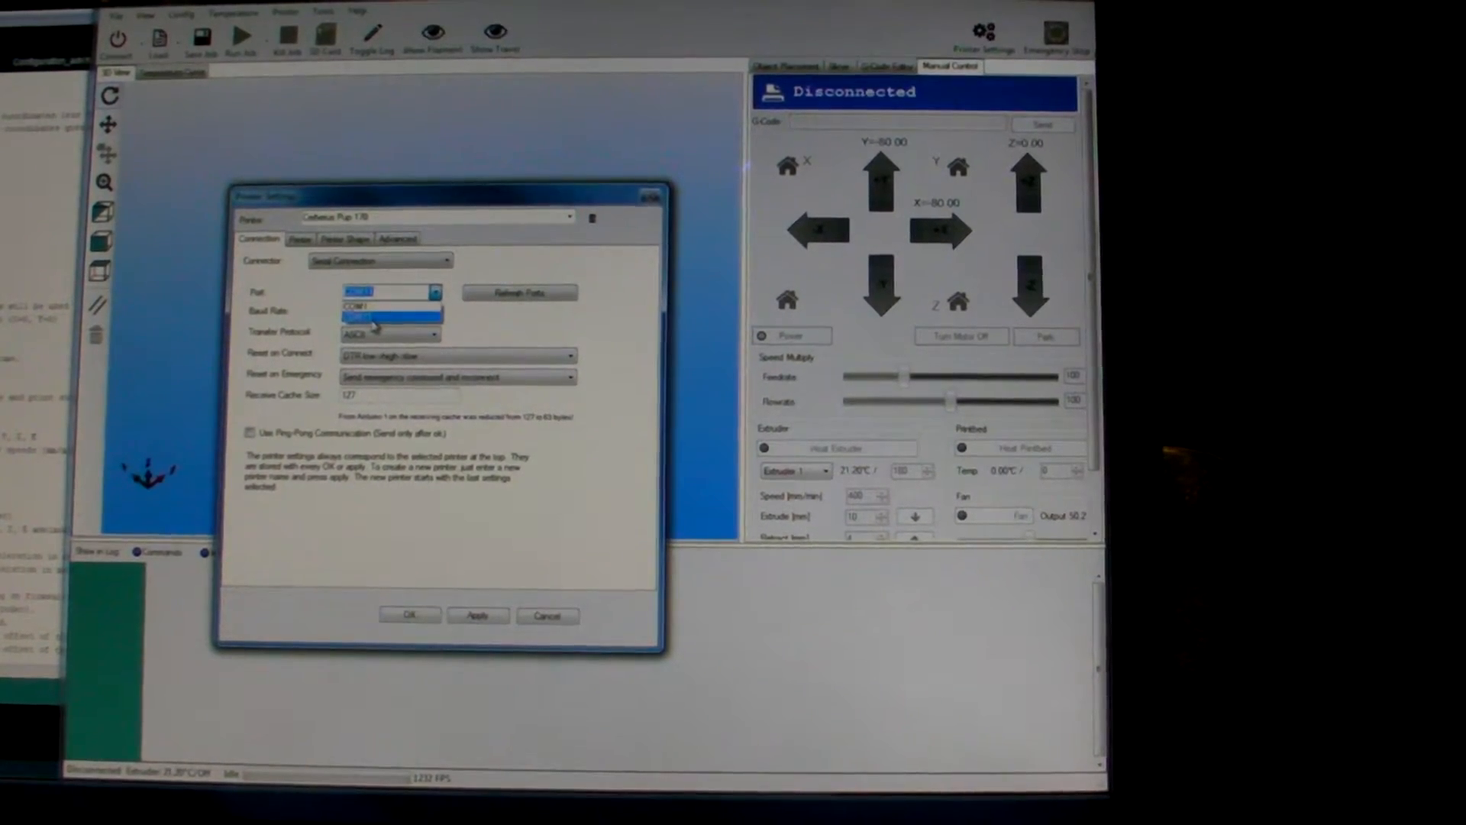
left_click(391, 313)
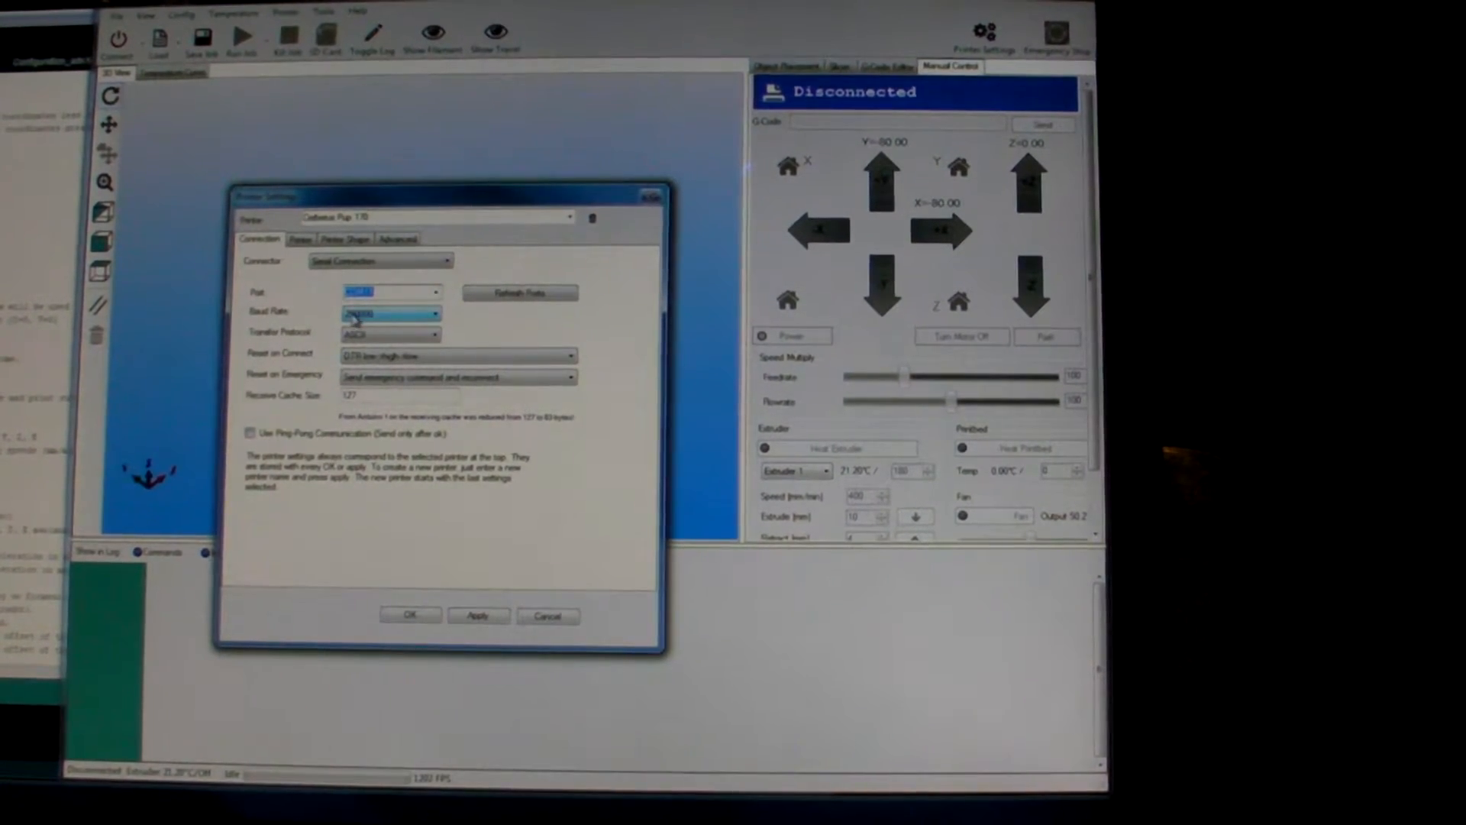
- Change the transfer protocol from ASCII to Autodetect, keeping 250000 baud
left_click(434, 335)
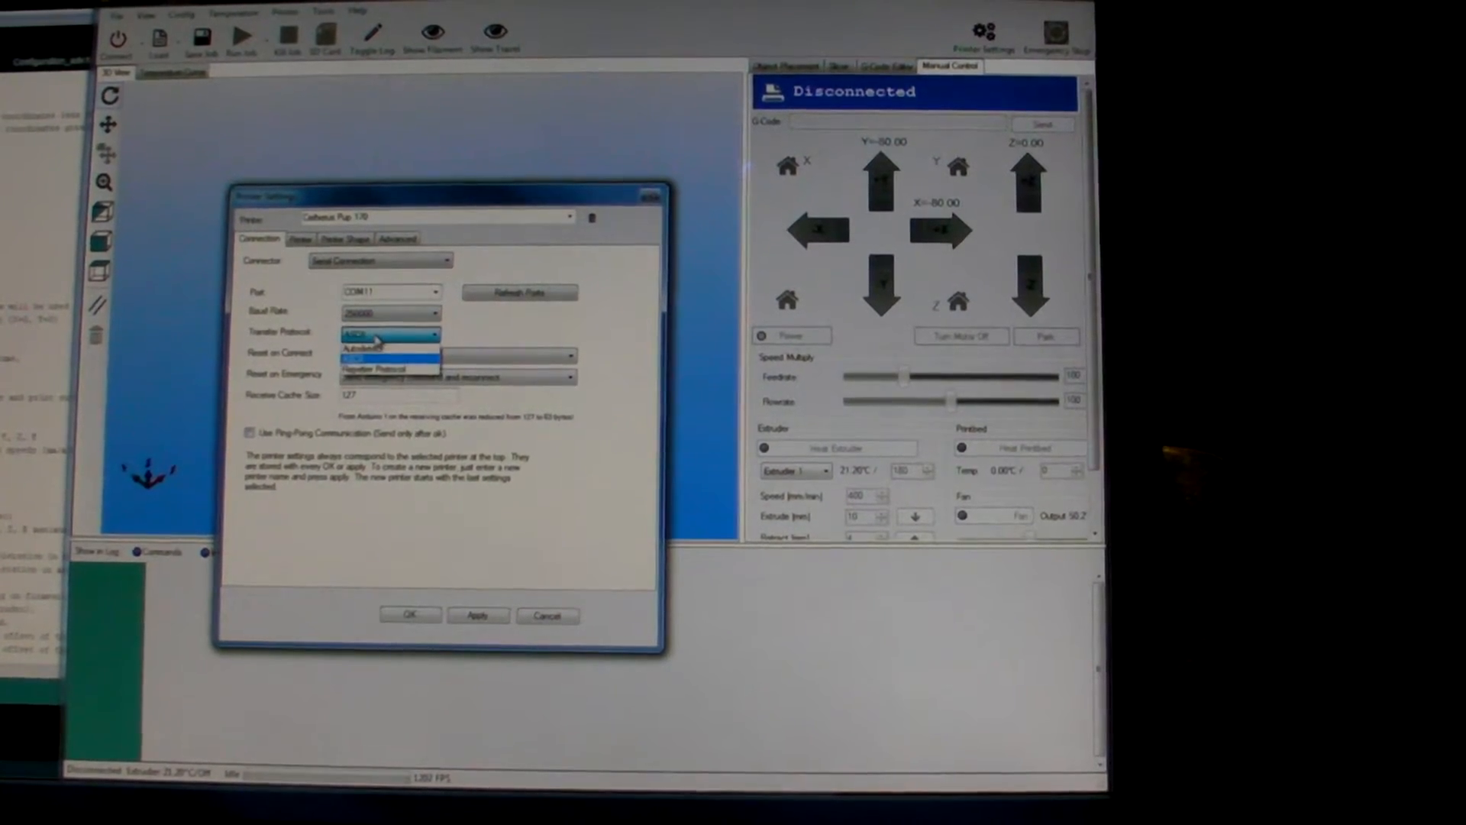
left_click(390, 346)
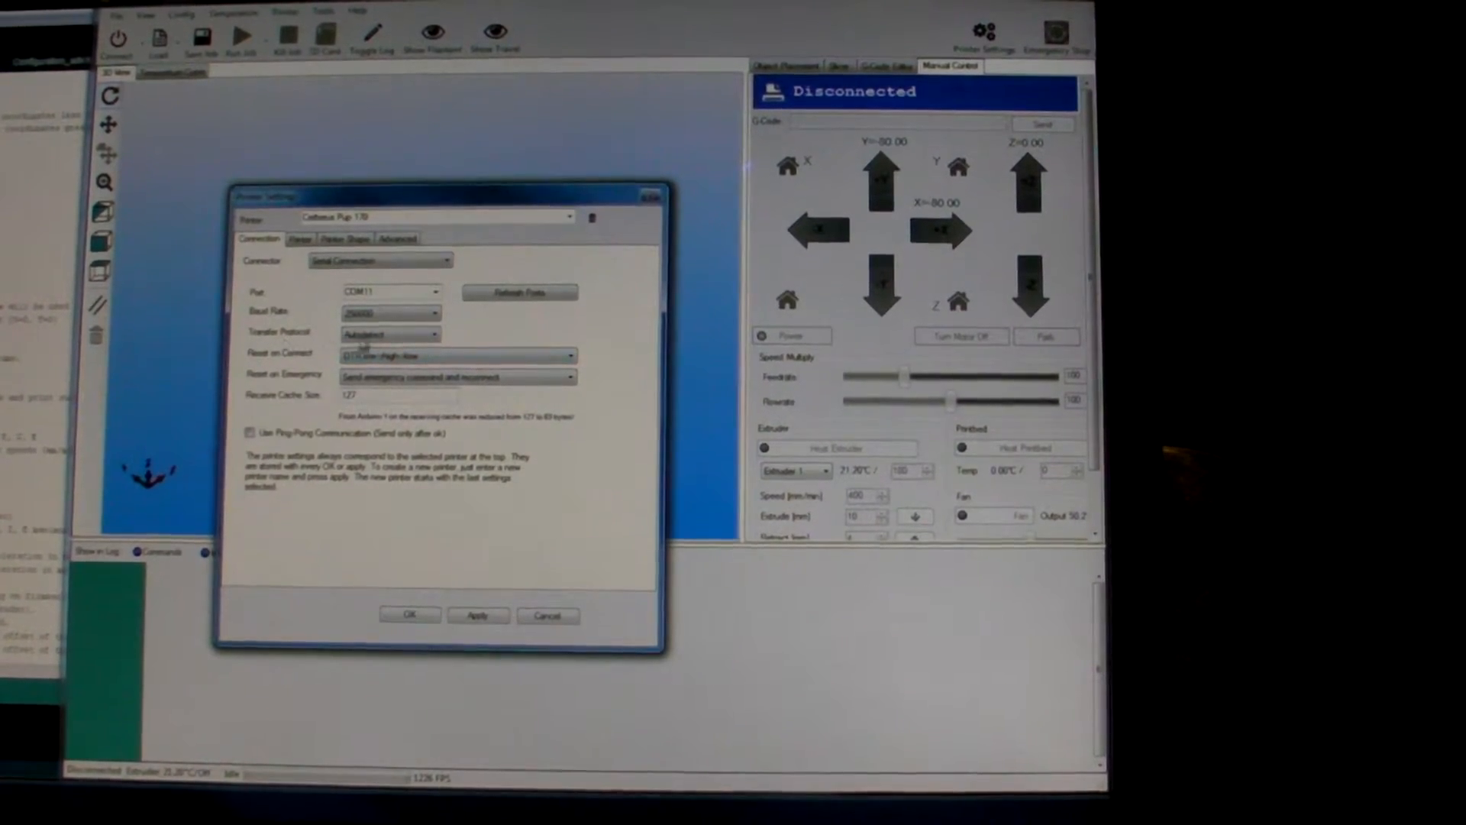
left_click(390, 334)
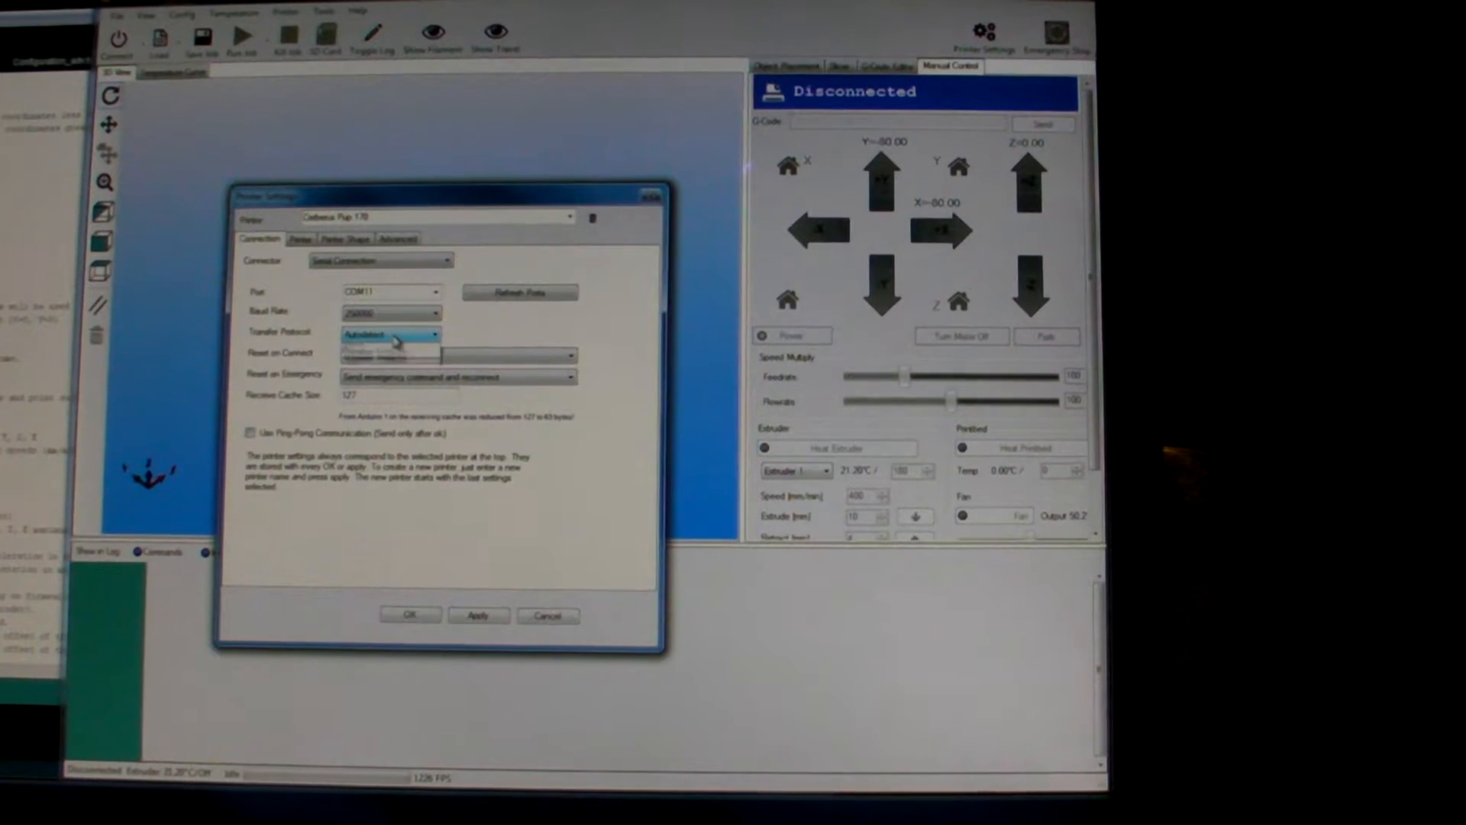
left_click(389, 334)
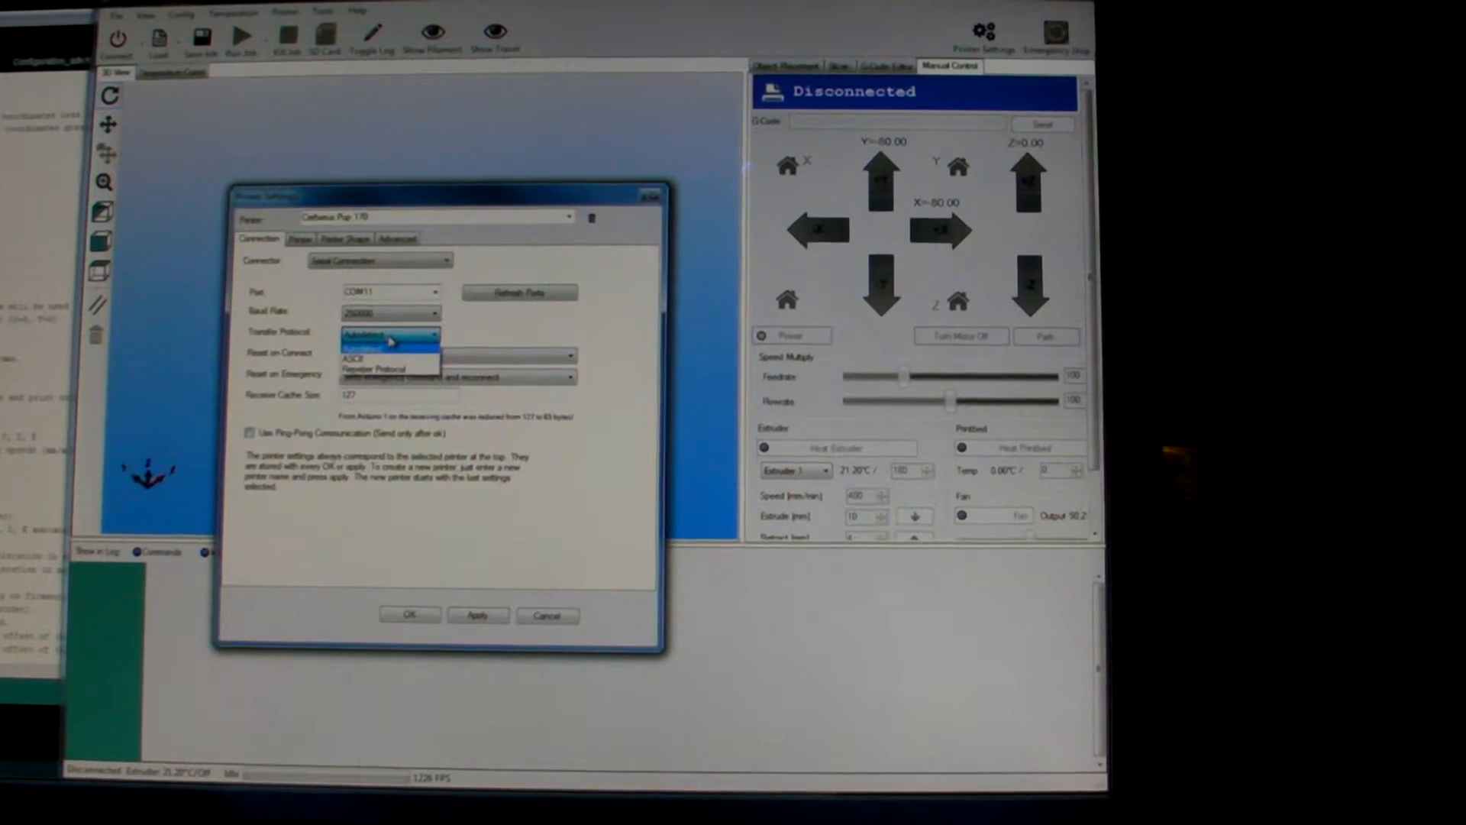
left_click(388, 335)
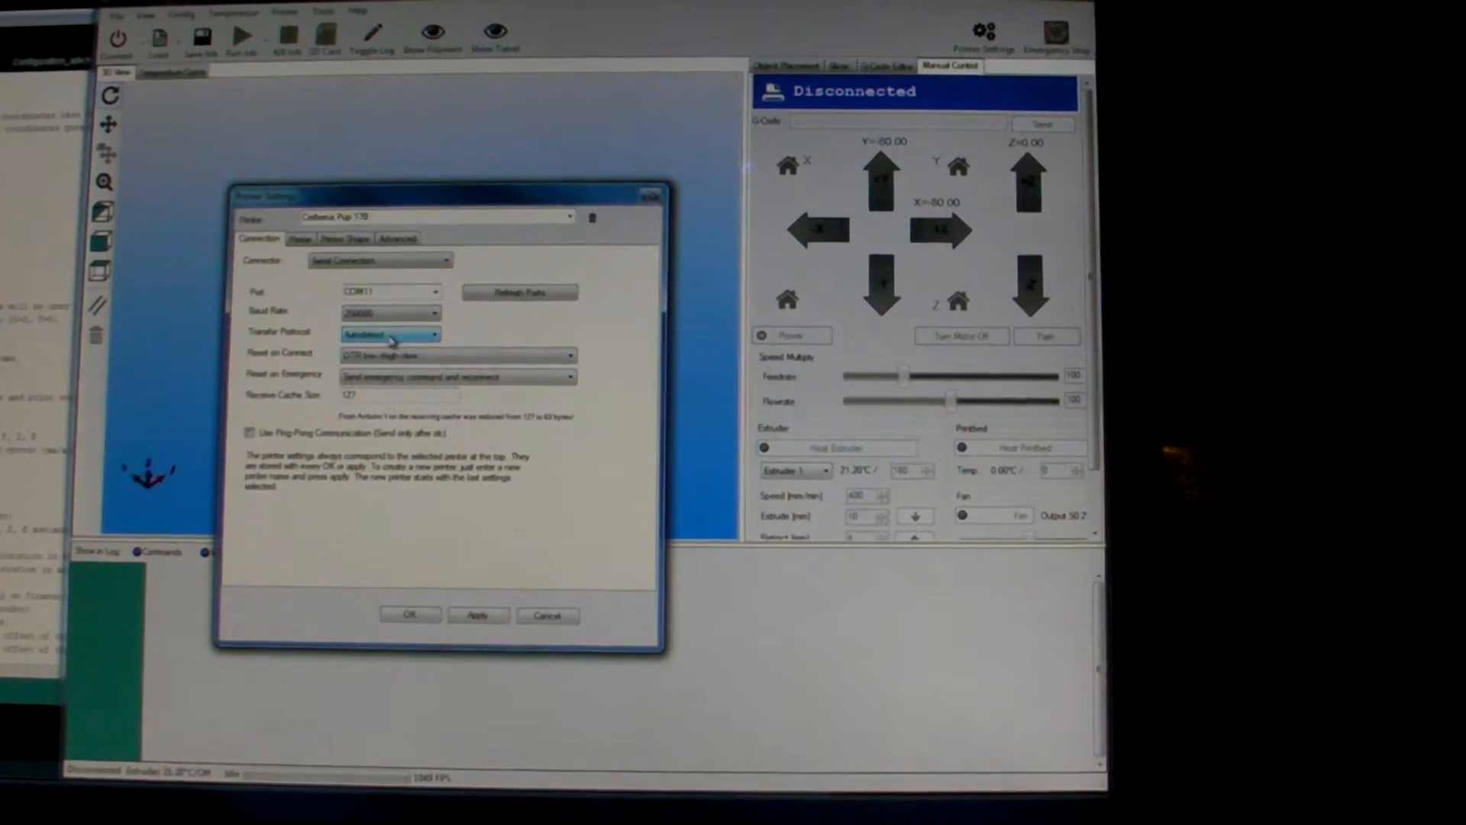
left_click(457, 356)
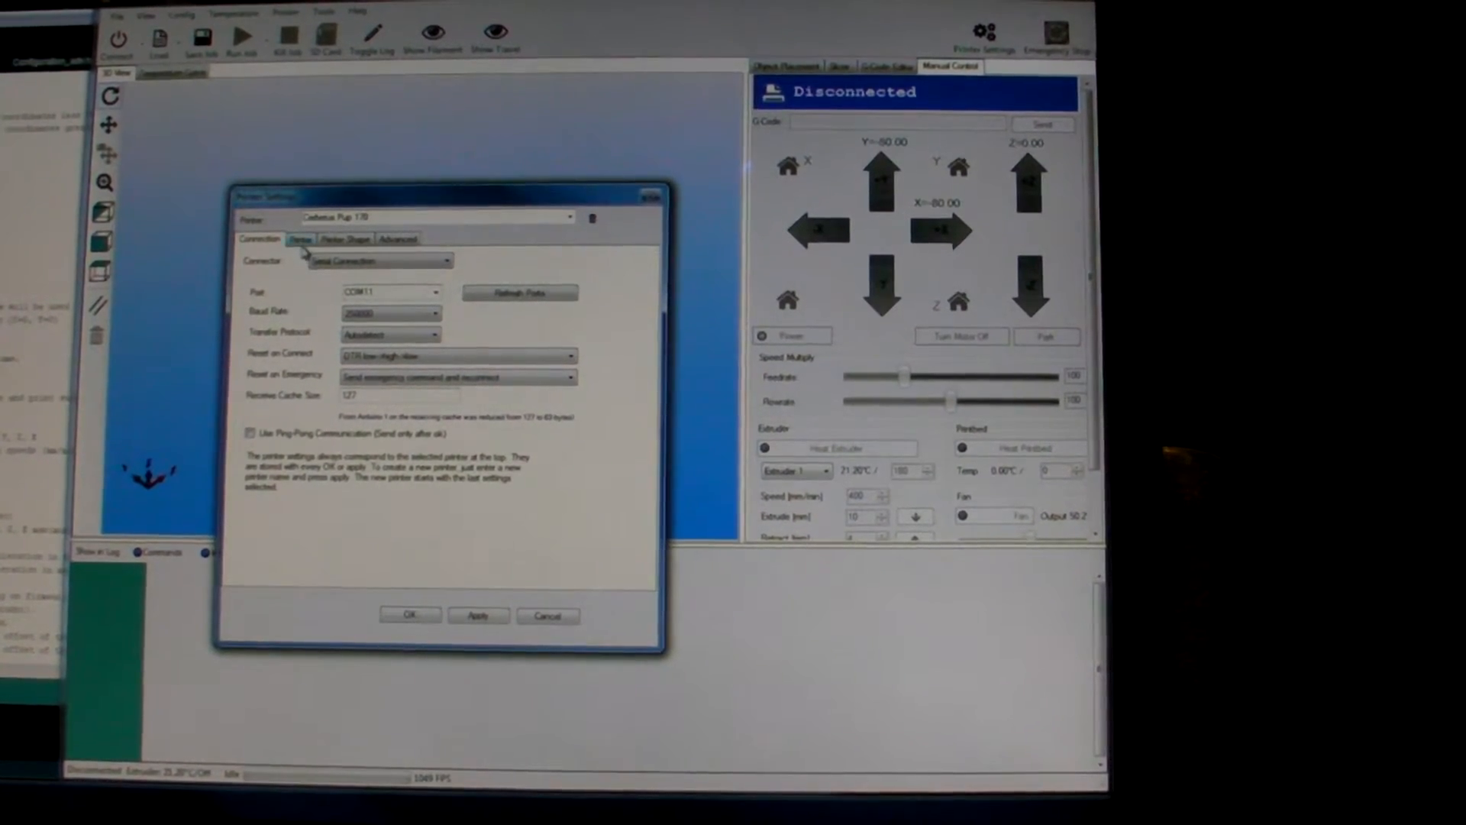
- Review the printer defaults: 5000 feed rates, 180 °C extruder, park position X 0, Y 0, Z 134
left_click(299, 238)
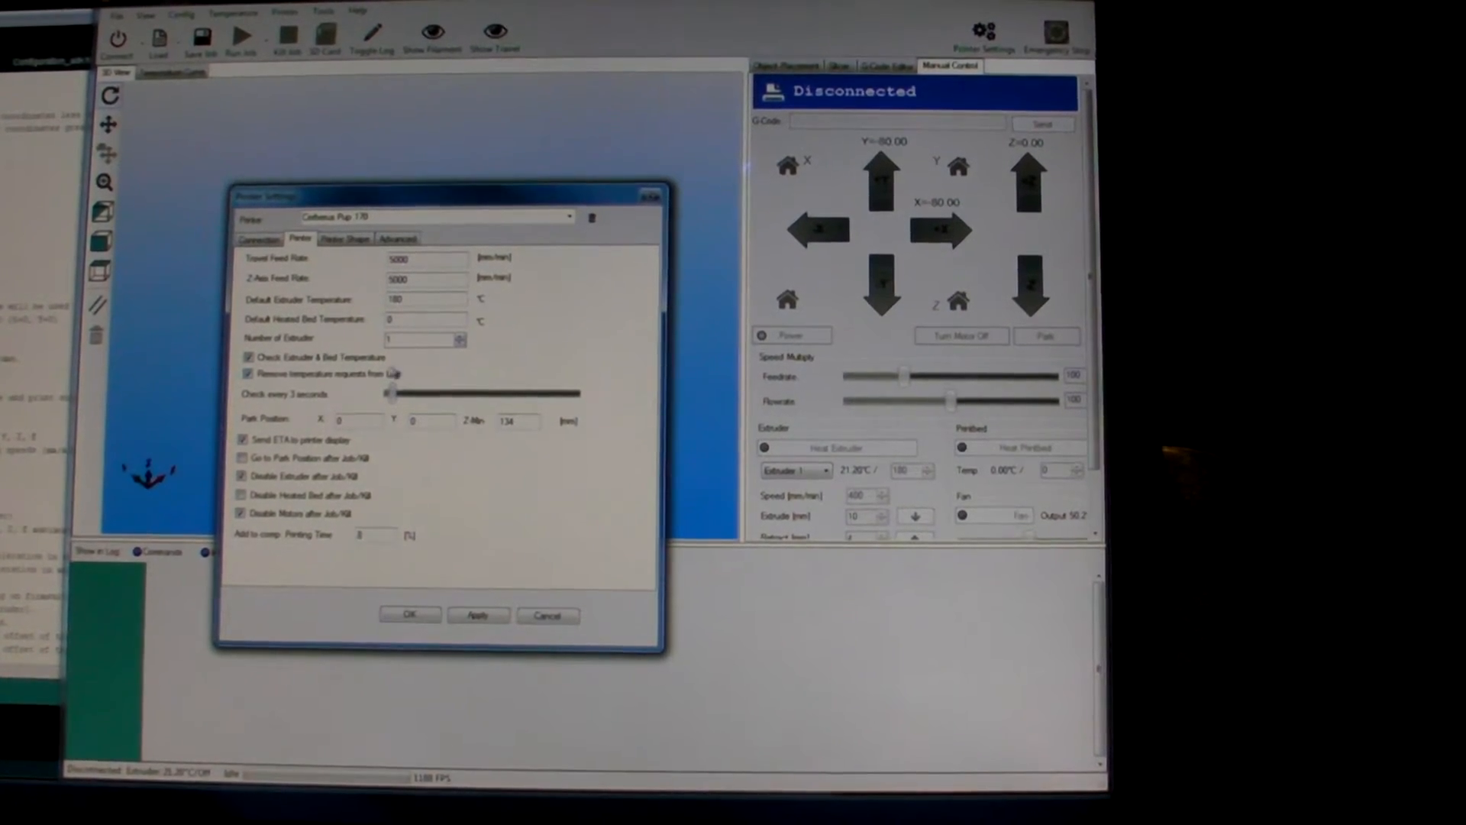
left_click(247, 372)
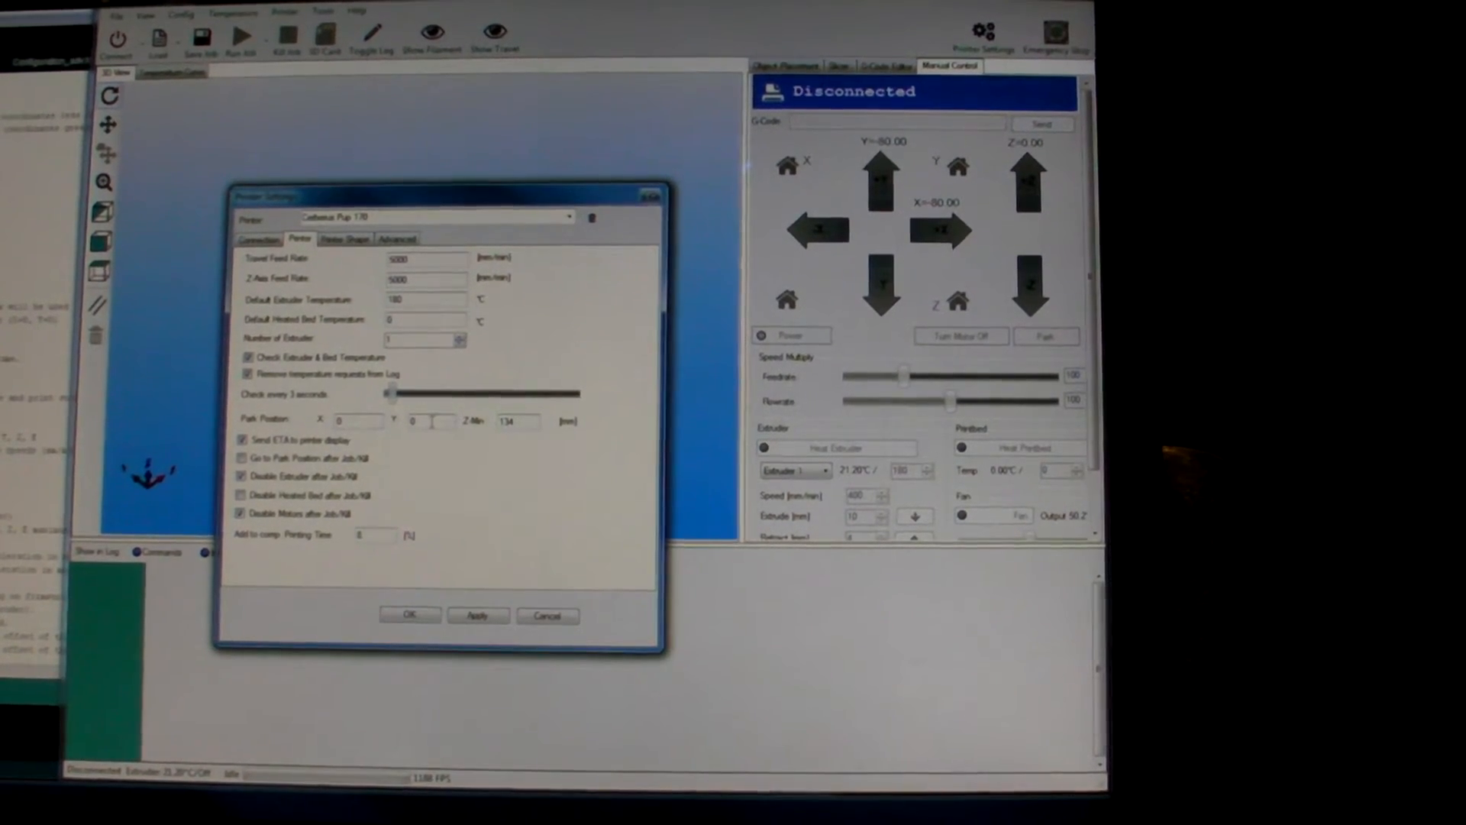
left_click(520, 421)
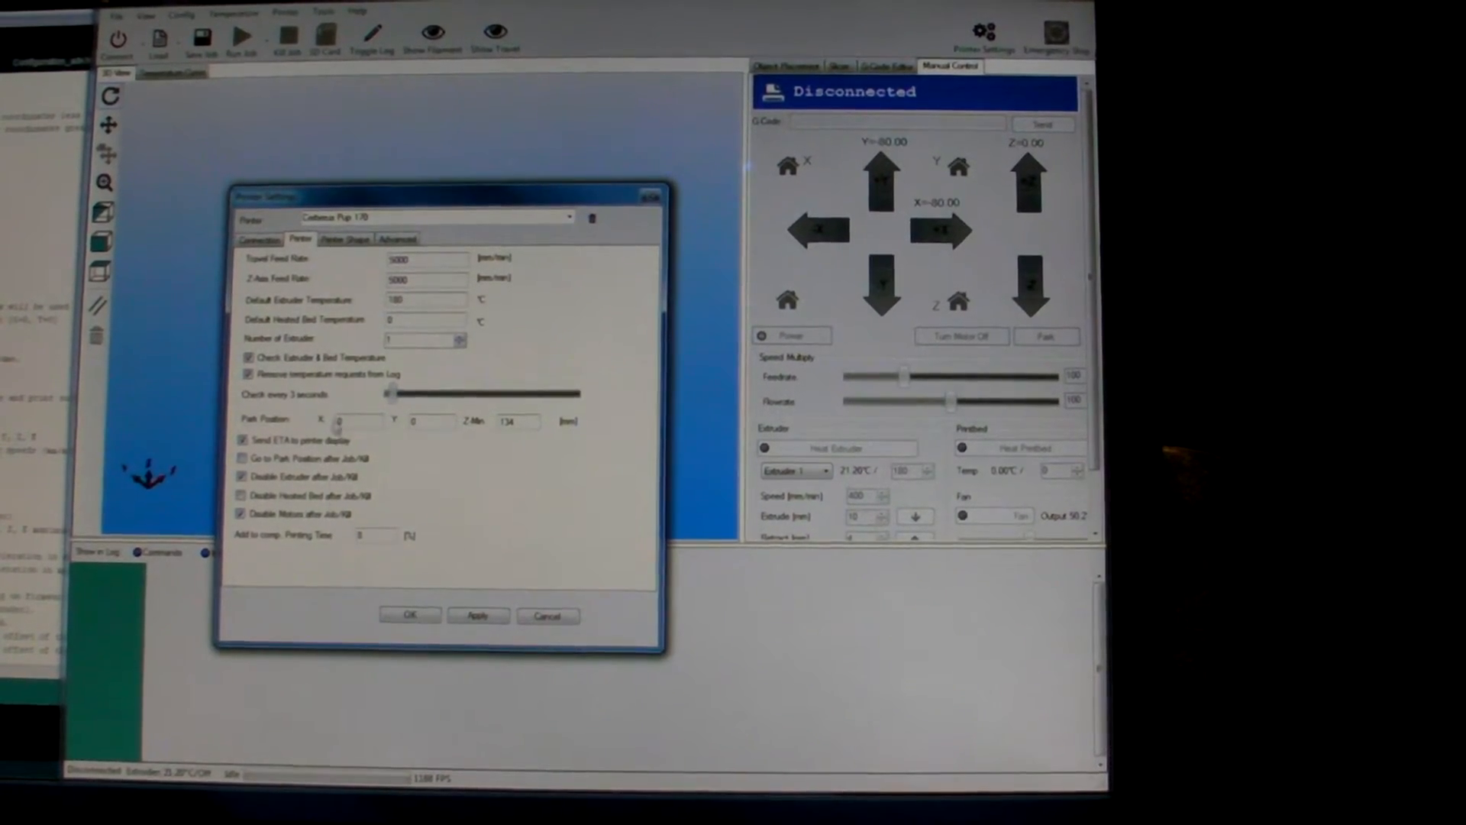
- Make the printer a Rostock delta with circular print area, adjust the printable radius, and save with OK
left_click(345, 238)
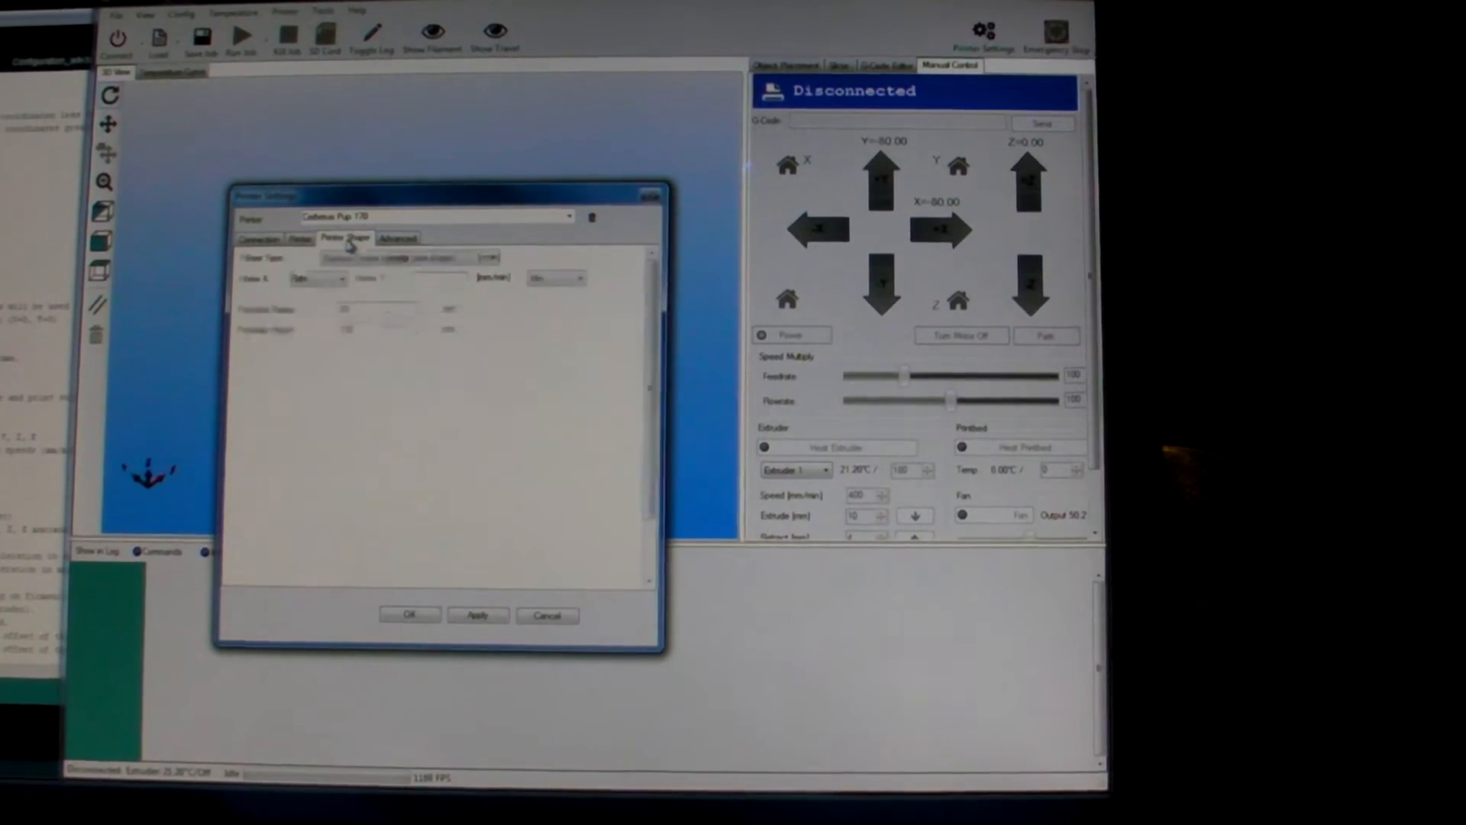
left_click(406, 257)
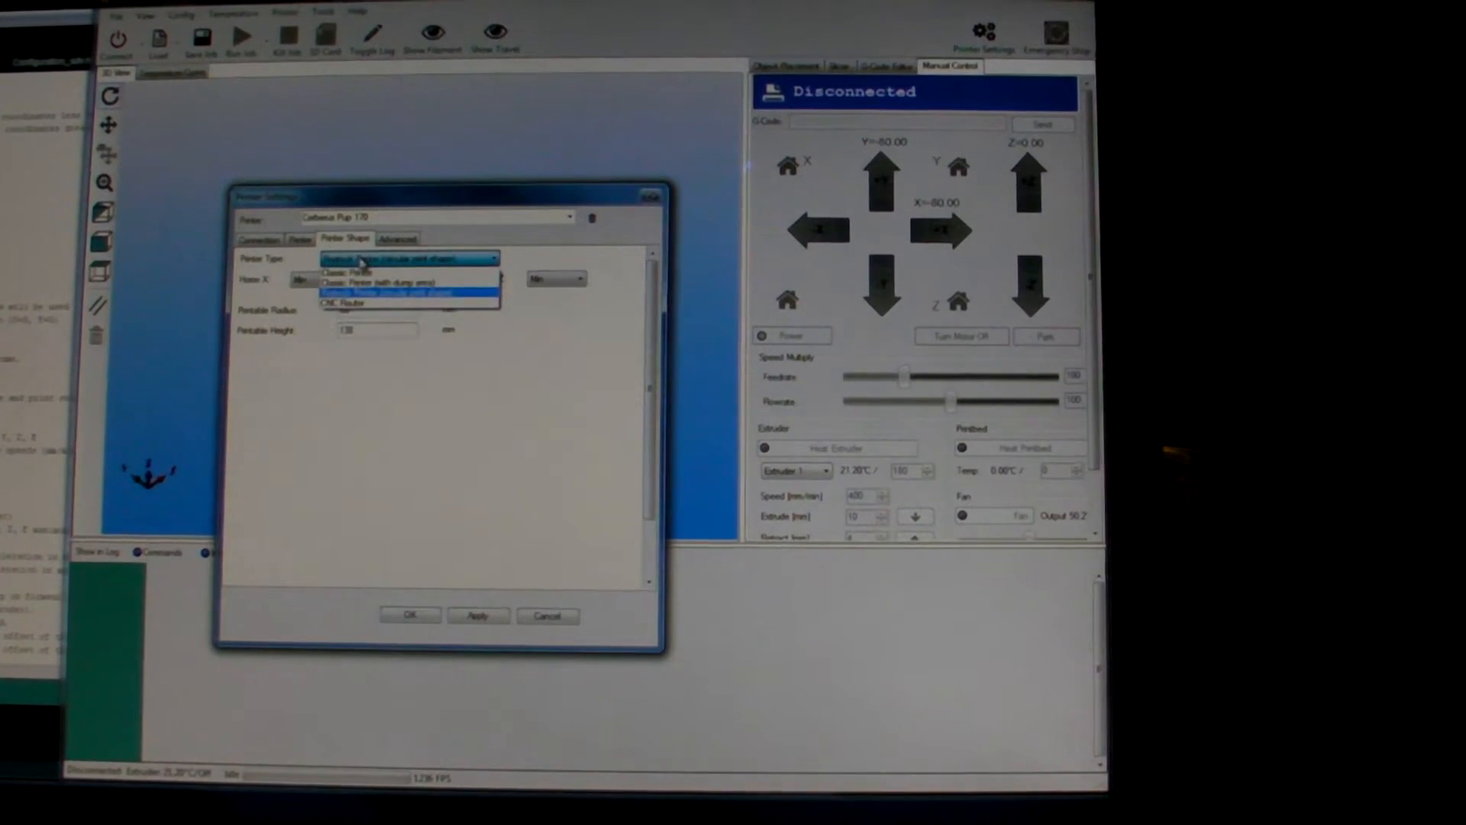
left_click(386, 292)
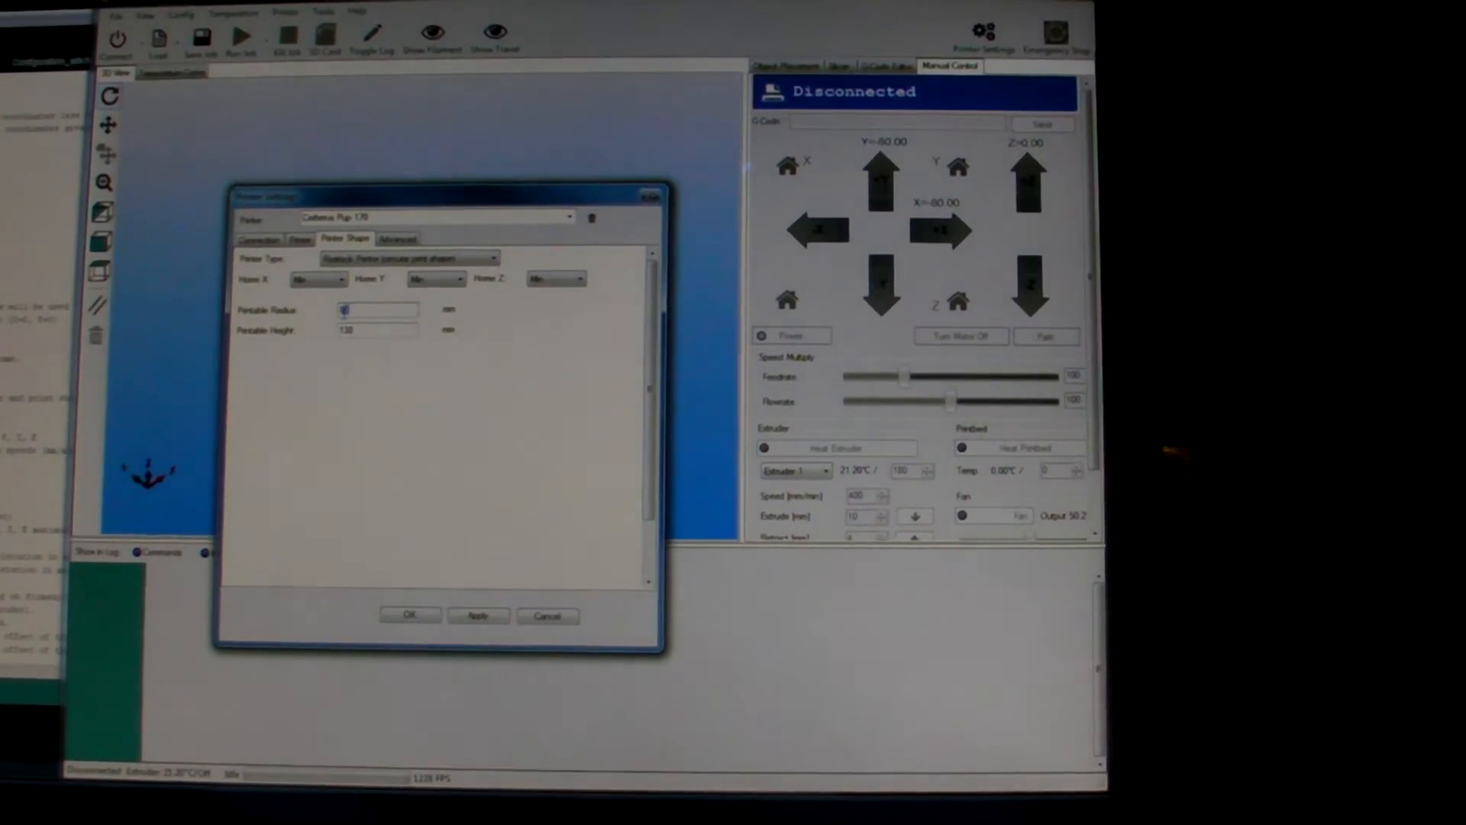
left_click(374, 310)
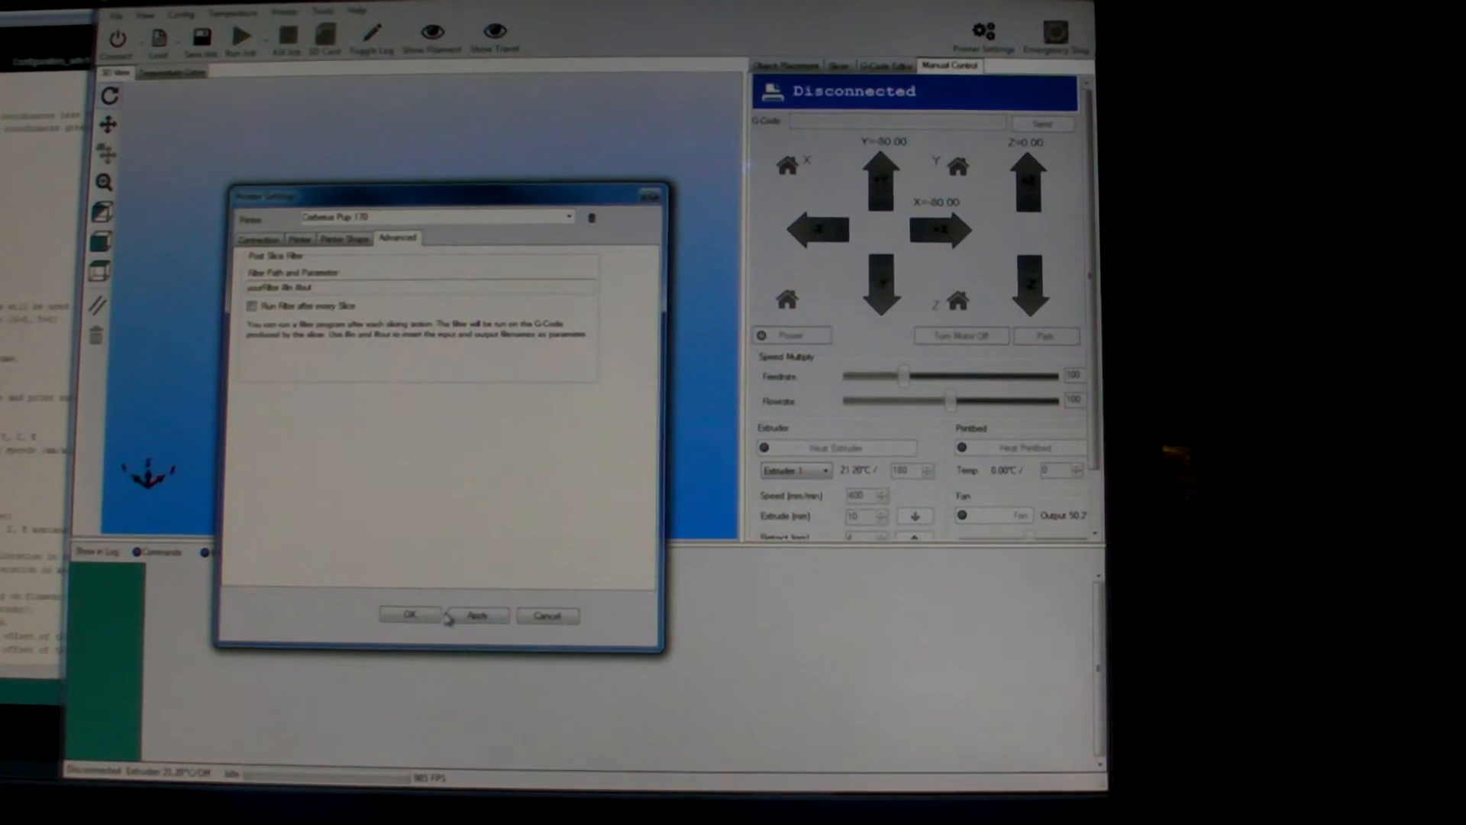
left_click(410, 615)
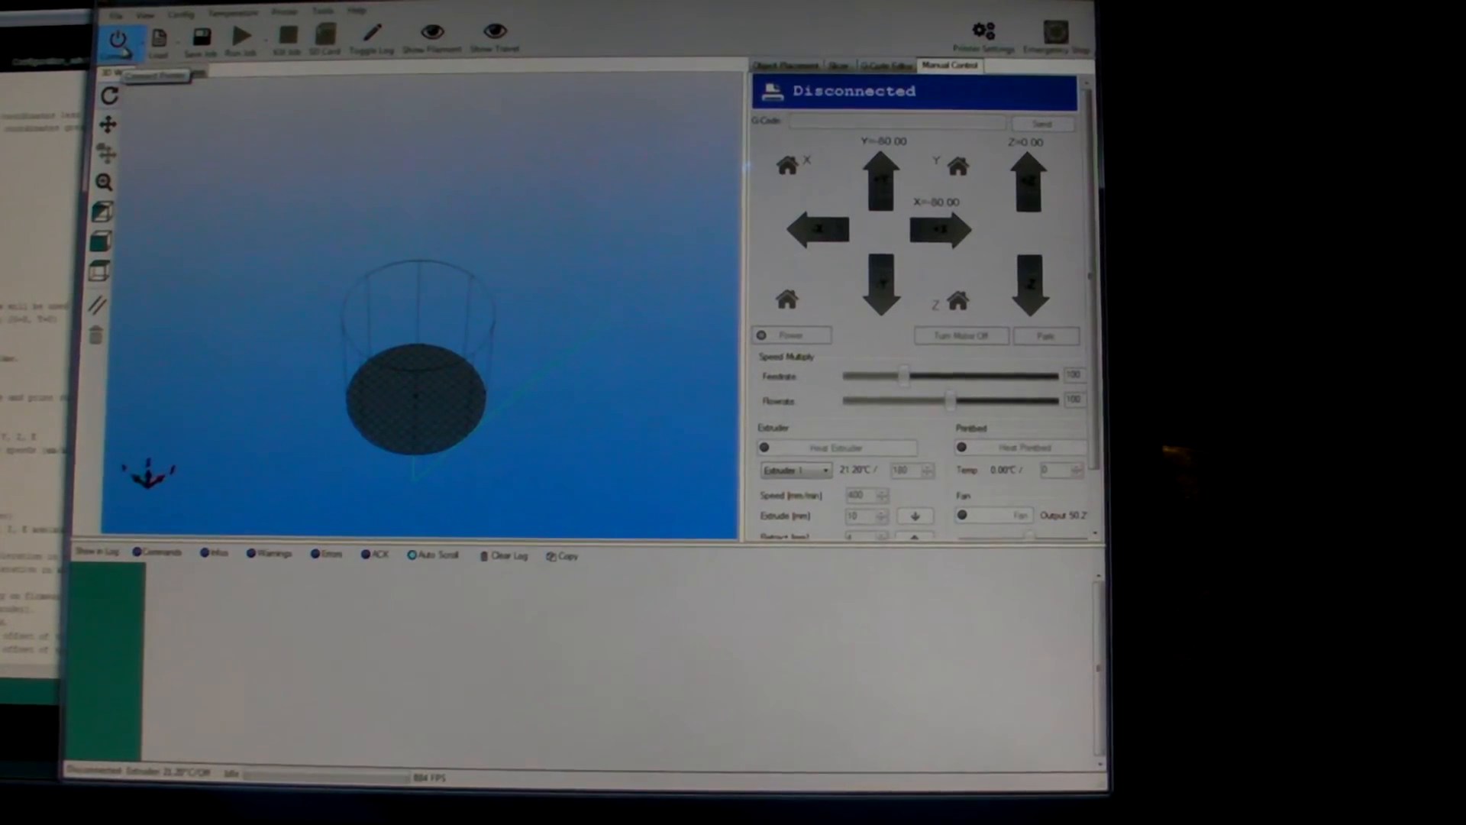
- Connect to the printer until it reports Idle, then hide the log to show the cylindrical volume
left_click(119, 37)
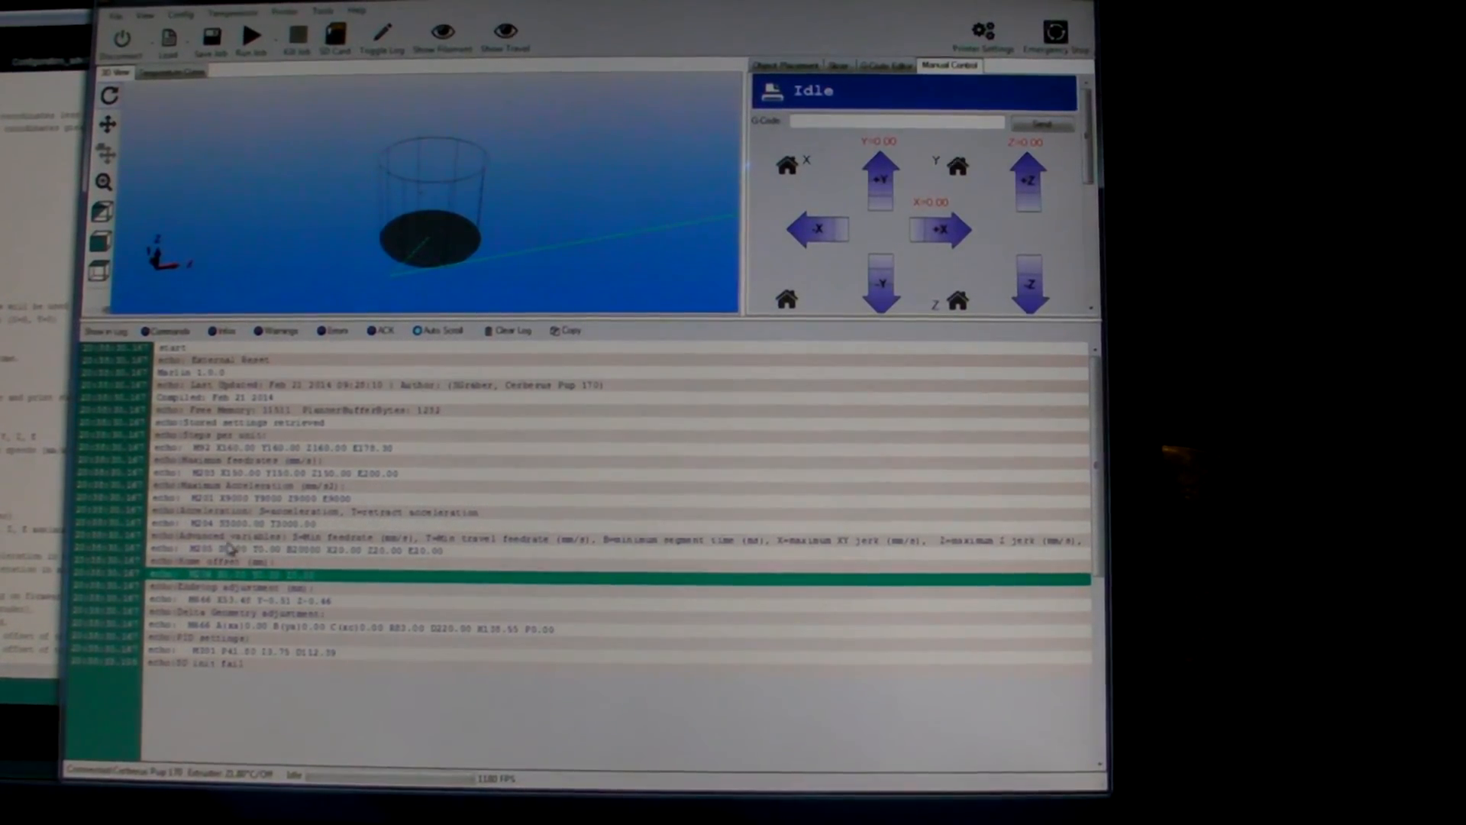
left_click(381, 37)
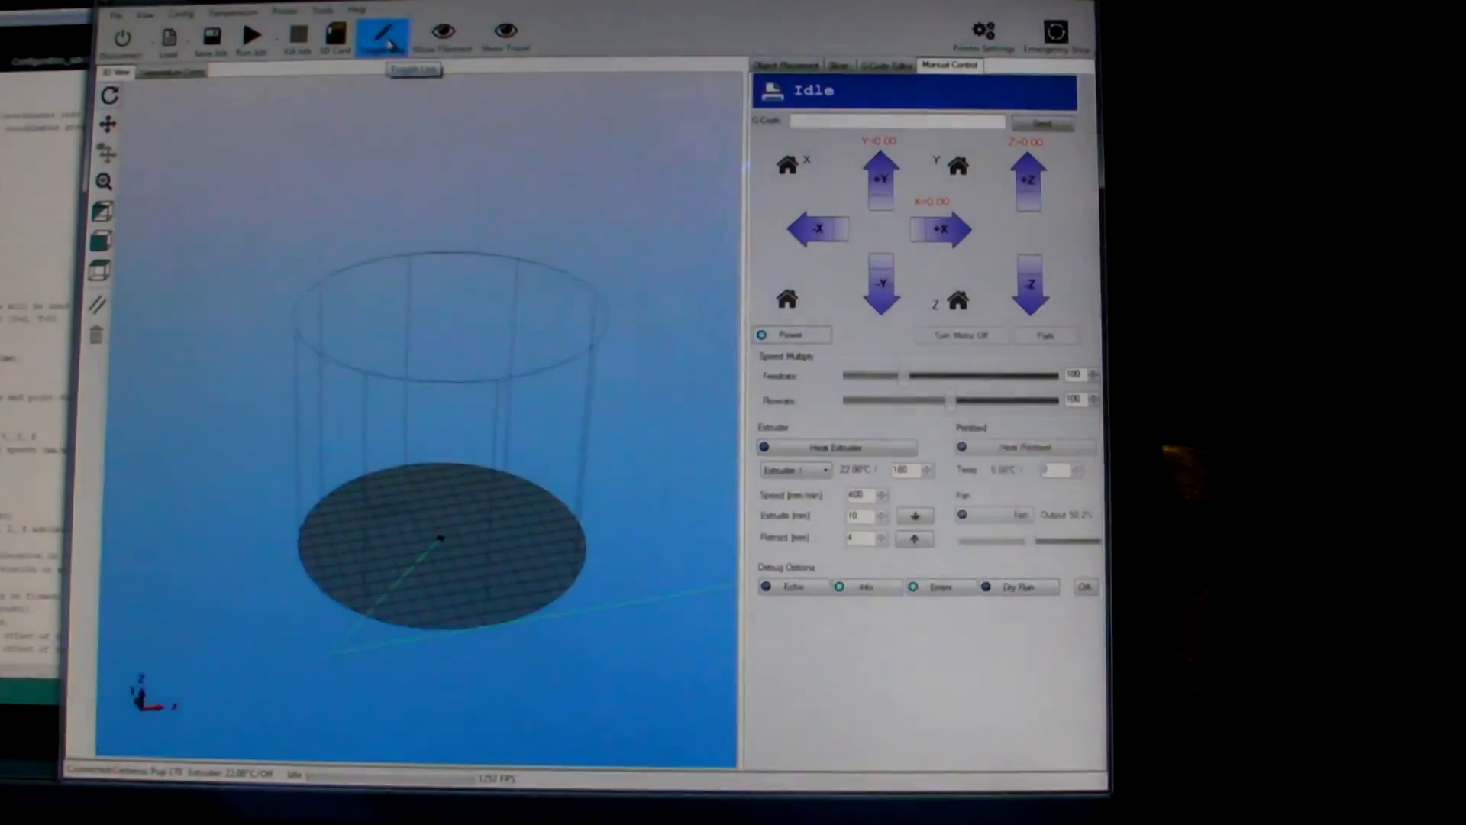